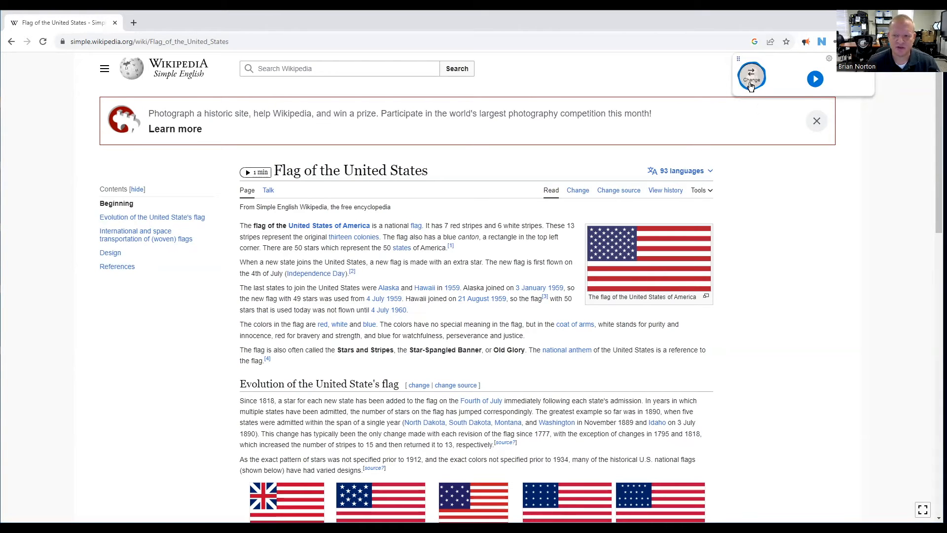
Switch the NaturalReader floating bar to the full player with avatar, rewind, play and forward.
{"action": "left_click", "coordinate": [750, 77]}
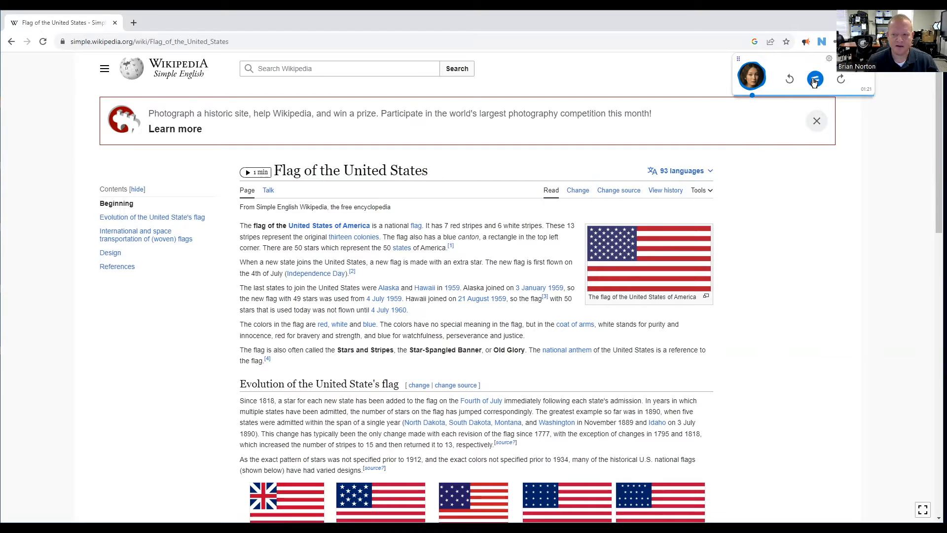
Start reading the flag article aloud and scroll down through the page.
{"action": "left_click", "coordinate": [815, 79]}
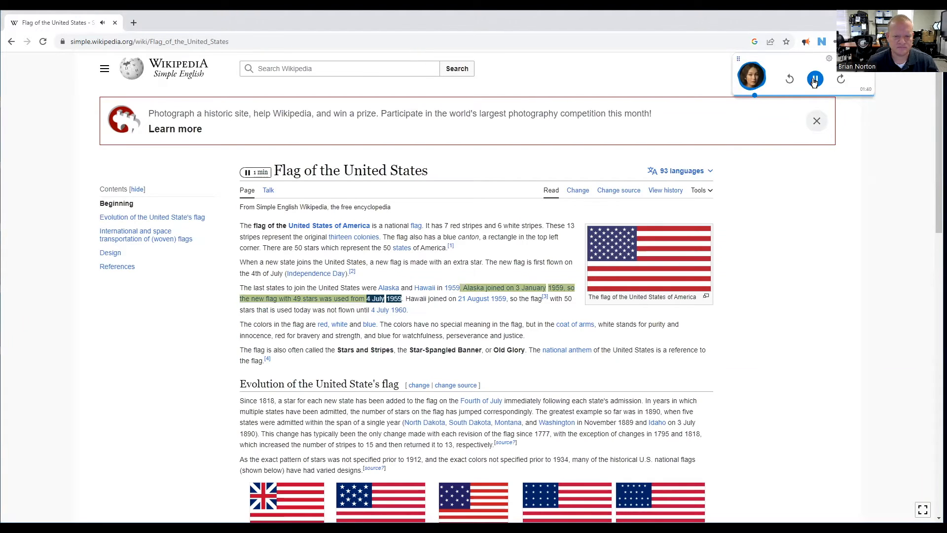
{"action": "scroll", "scroll_direction": "down", "scroll_amount": 3}
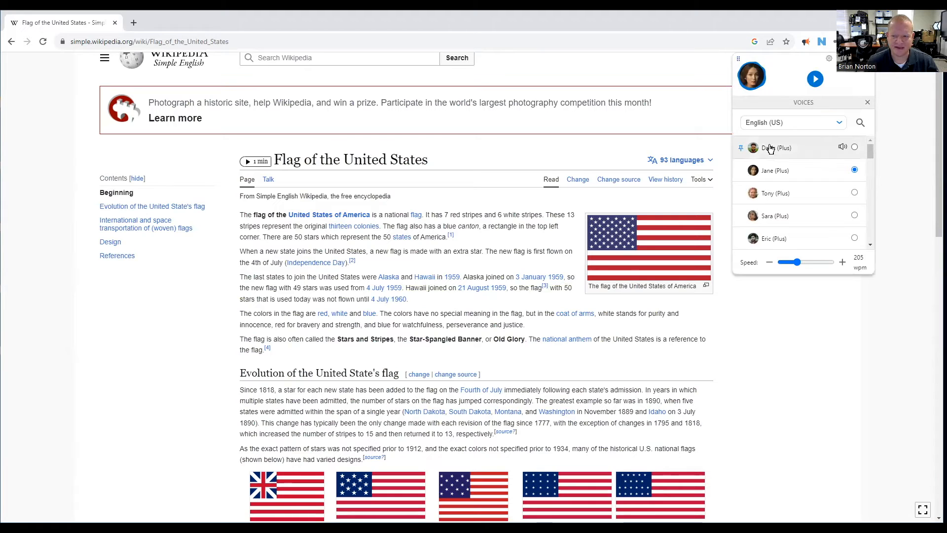
Choose Davis (Plus) as the voice, replacing Jane, and close the voice list.
{"action": "left_click", "coordinate": [854, 147]}
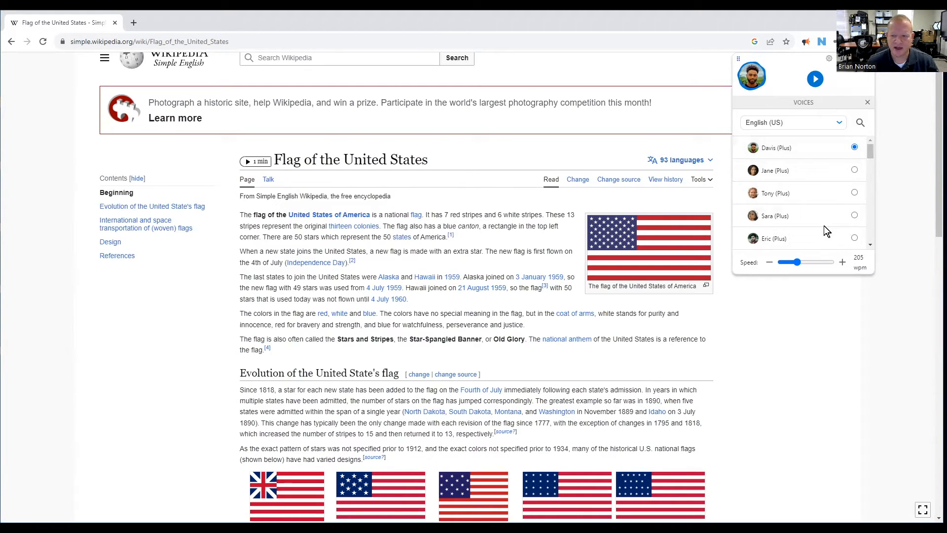
{"action": "mouse_move", "coordinate": [821, 264]}
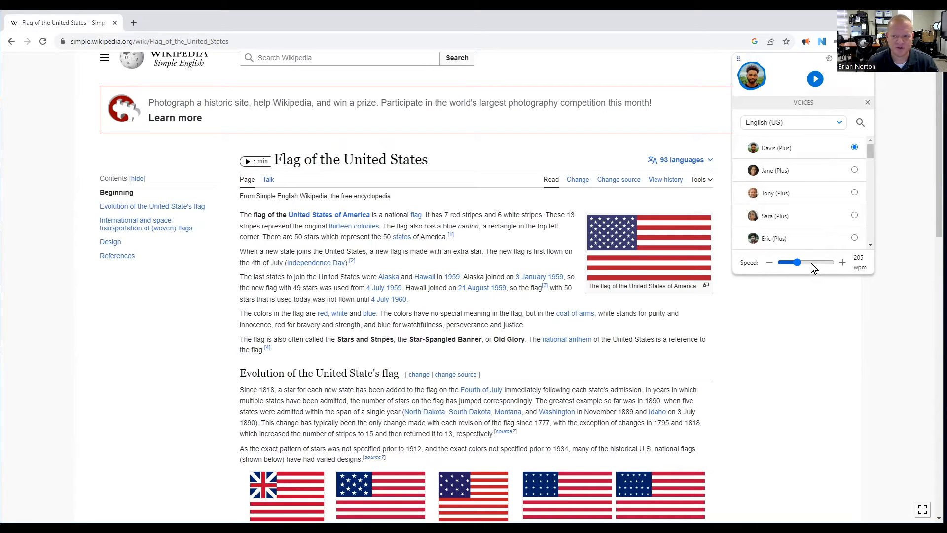
{"action": "left_click", "coordinate": [751, 77]}
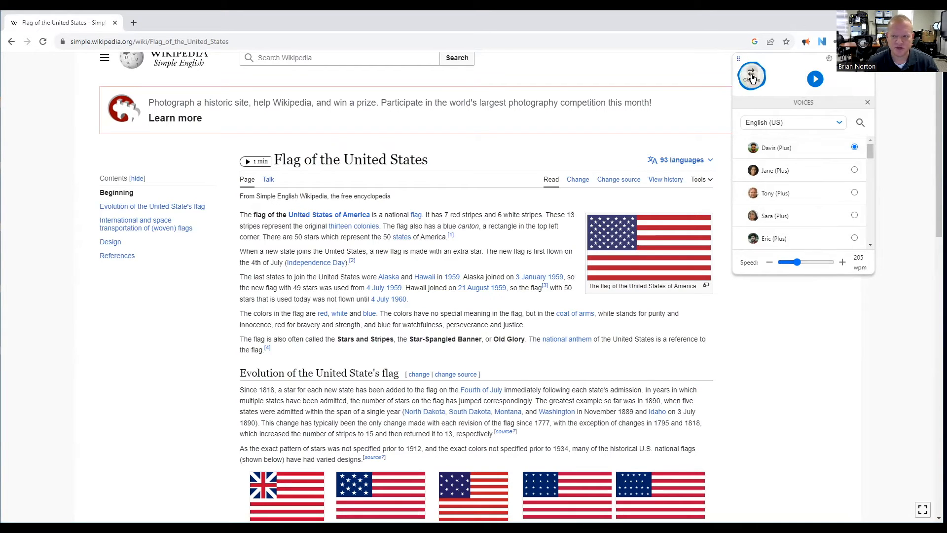
{"action": "left_click", "coordinate": [867, 103]}
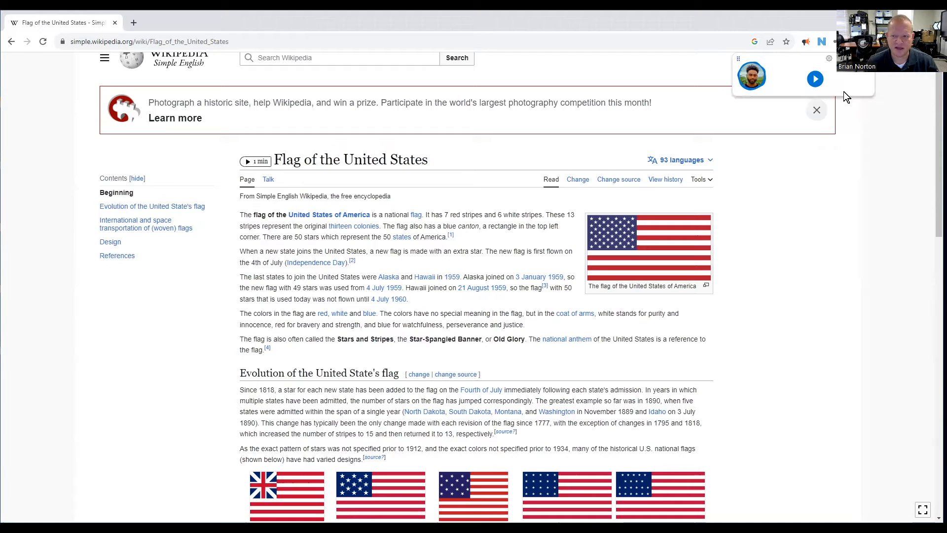
Play the flag article in the Davis voice, then pause it.
{"action": "left_click", "coordinate": [815, 78]}
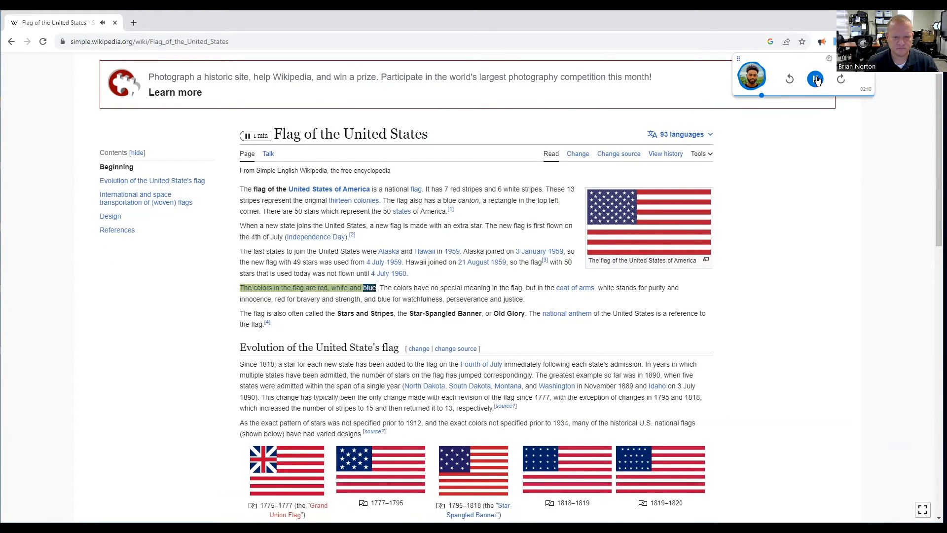
{"action": "left_click", "coordinate": [815, 78]}
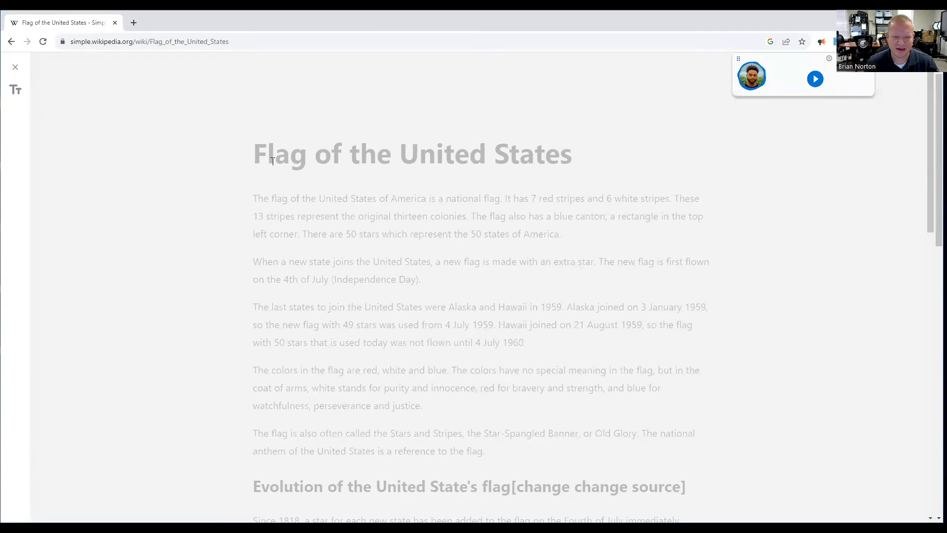
Read the reader-view article's opening sentence aloud, then stop playback.
{"action": "left_click", "coordinate": [814, 79]}
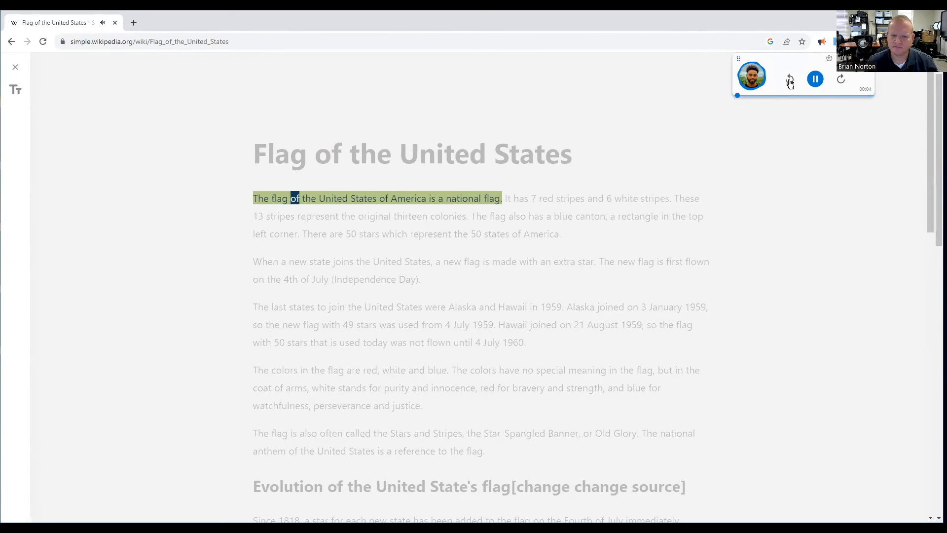
{"action": "left_click", "coordinate": [815, 79]}
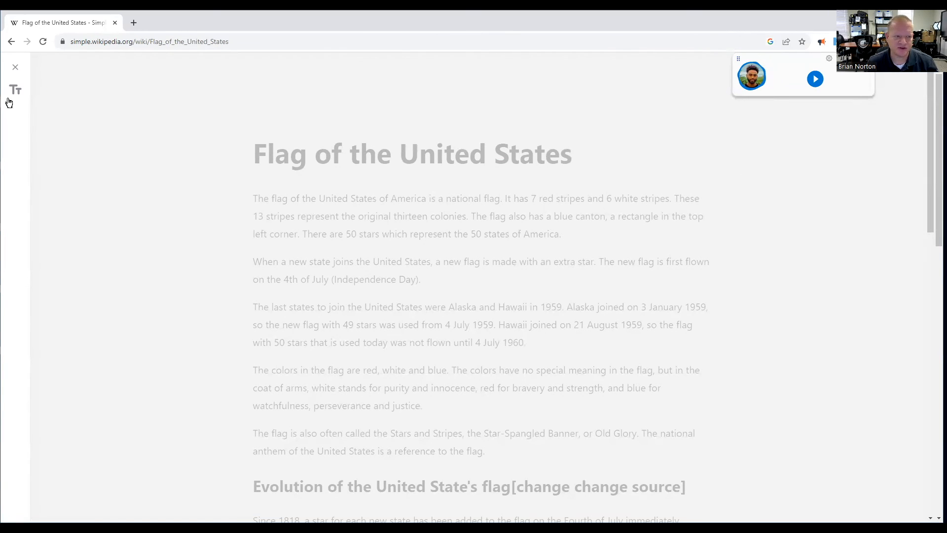
{"action": "mouse_move", "coordinate": [17, 92]}
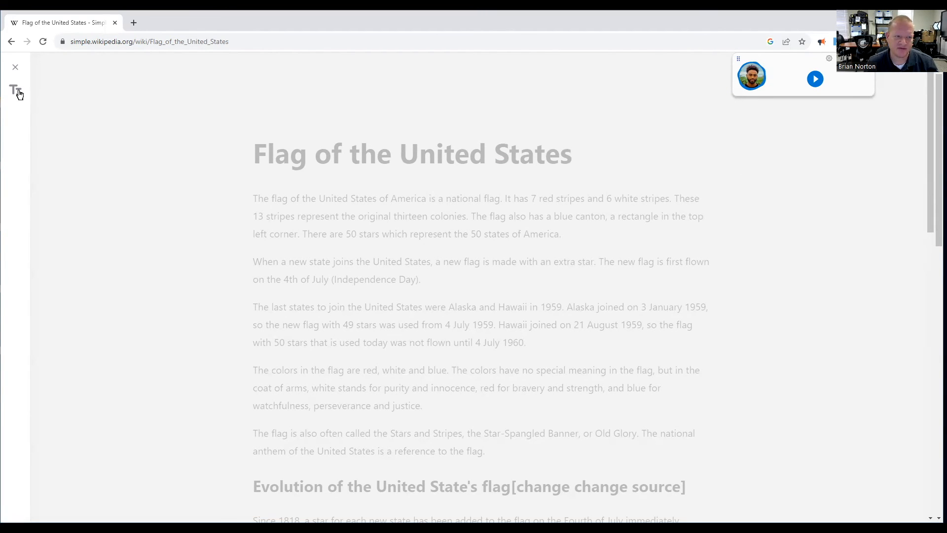
Open the Tt Text Preferences panel in the reading view and adjust a slider.
{"action": "left_click", "coordinate": [15, 89]}
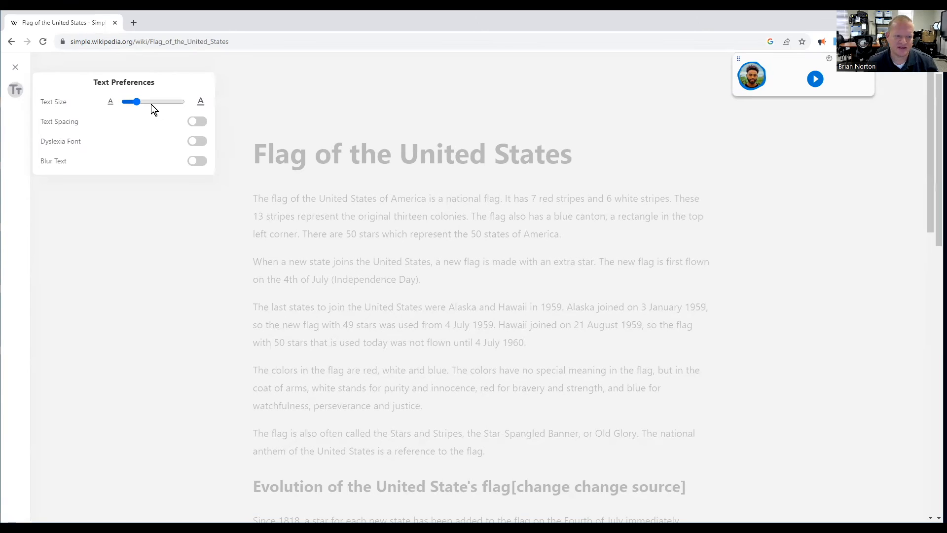
{"action": "left_click_drag", "start_coordinate": [137, 102], "coordinate": [132, 102]}
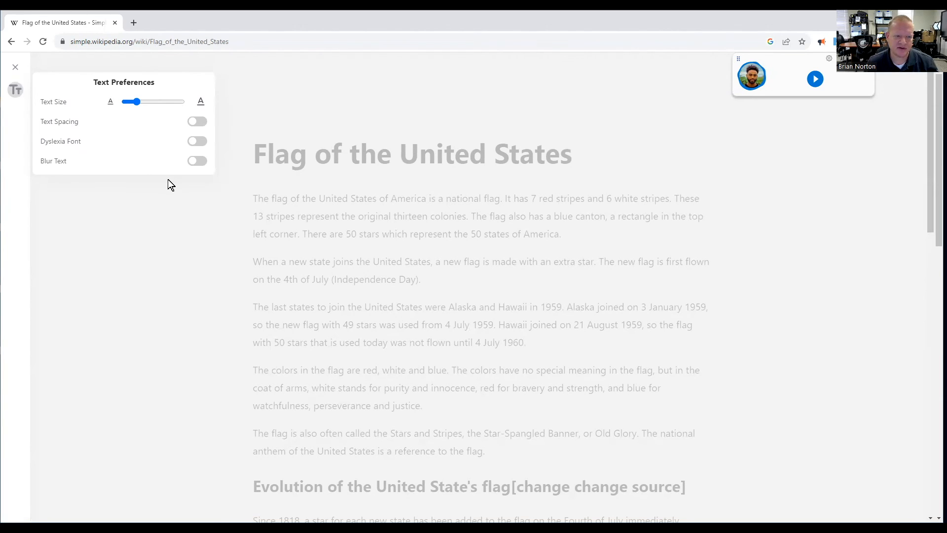
{"action": "mouse_move", "coordinate": [110, 165]}
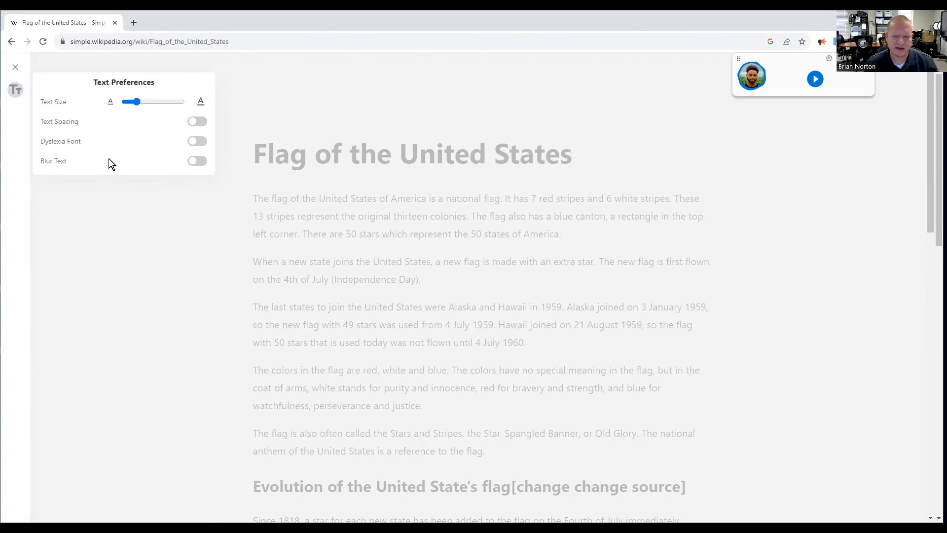